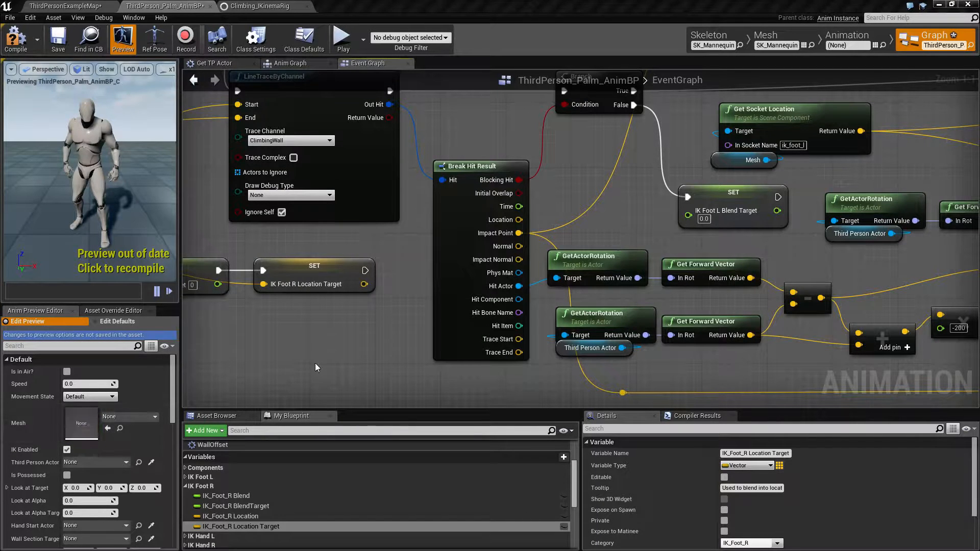
mouse_move(400, 313)
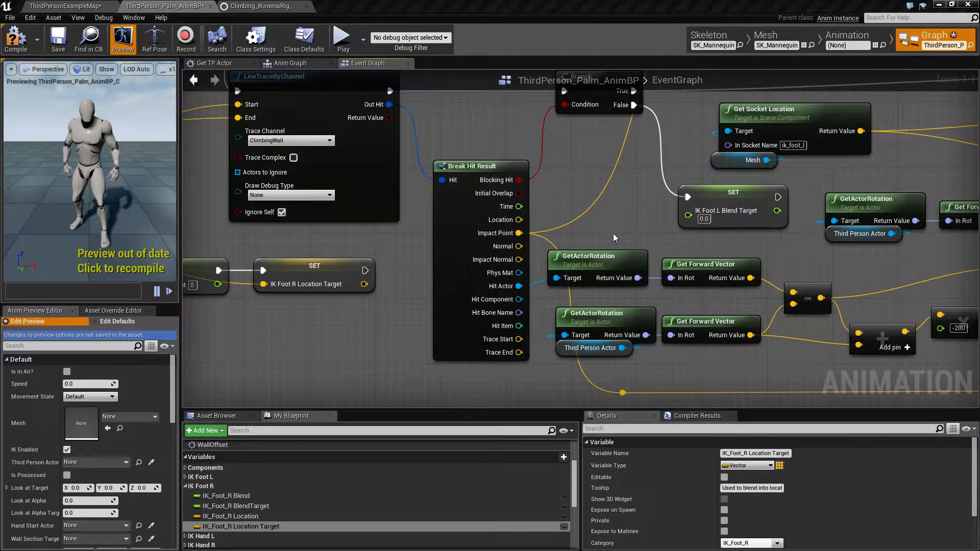
mouse_move(616, 230)
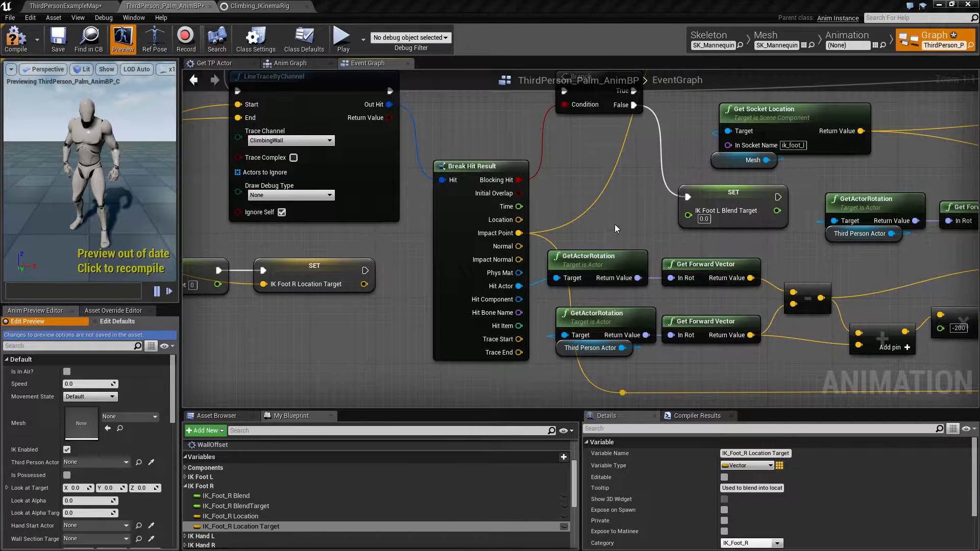
mouse_move(605, 235)
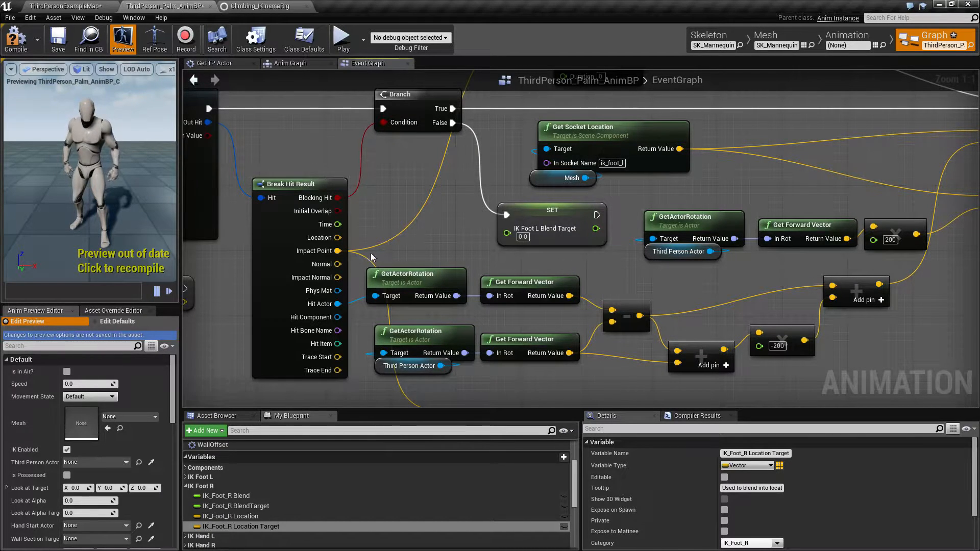
mouse_move(422, 241)
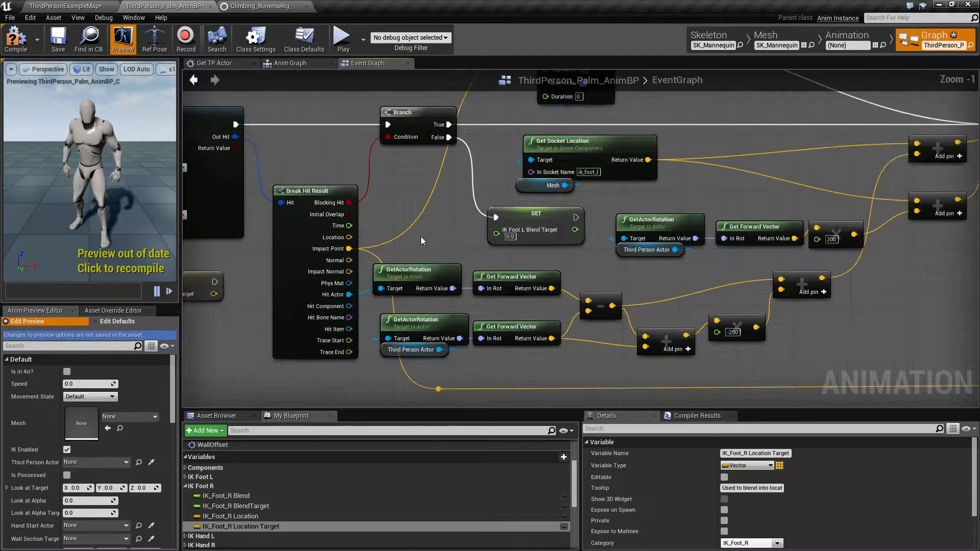
Inspect the IK_Foot_R BlendTarget variable while navigating toward the FInterp To nodes
scroll("down", 3)
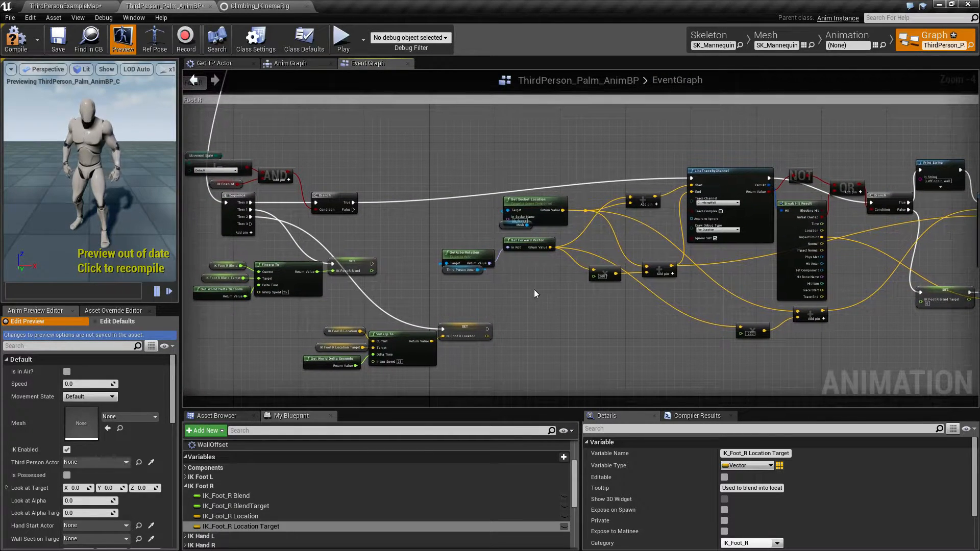
mouse_move(622, 321)
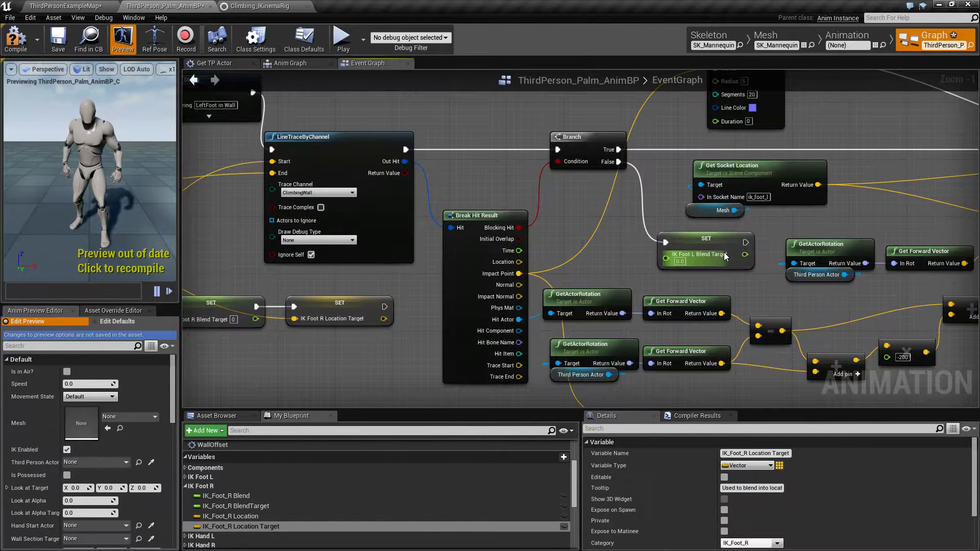
mouse_move(699, 254)
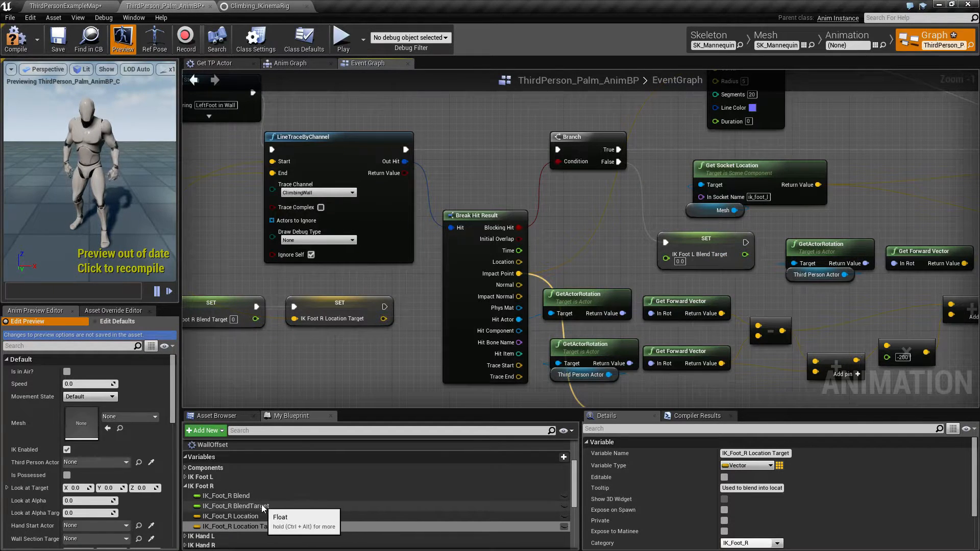
left_click(238, 505)
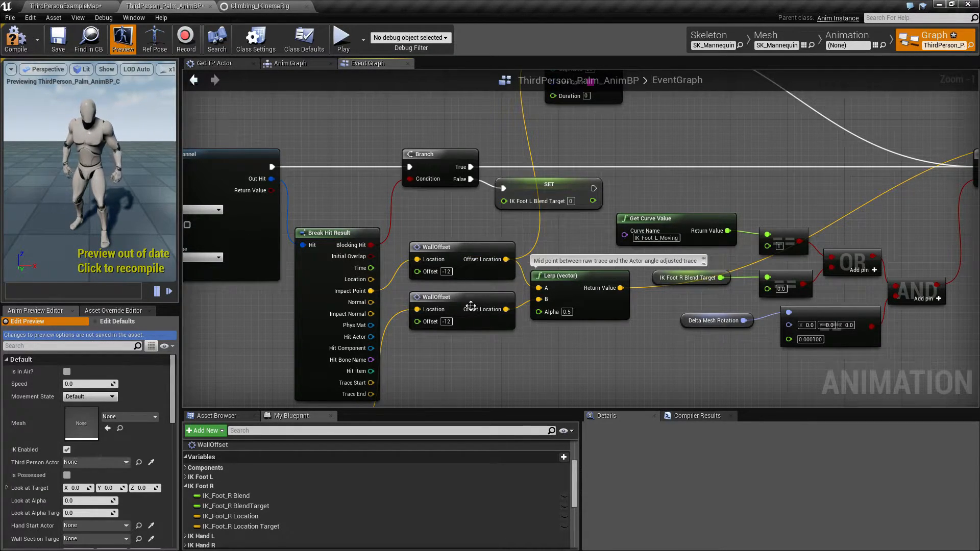
mouse_move(236, 505)
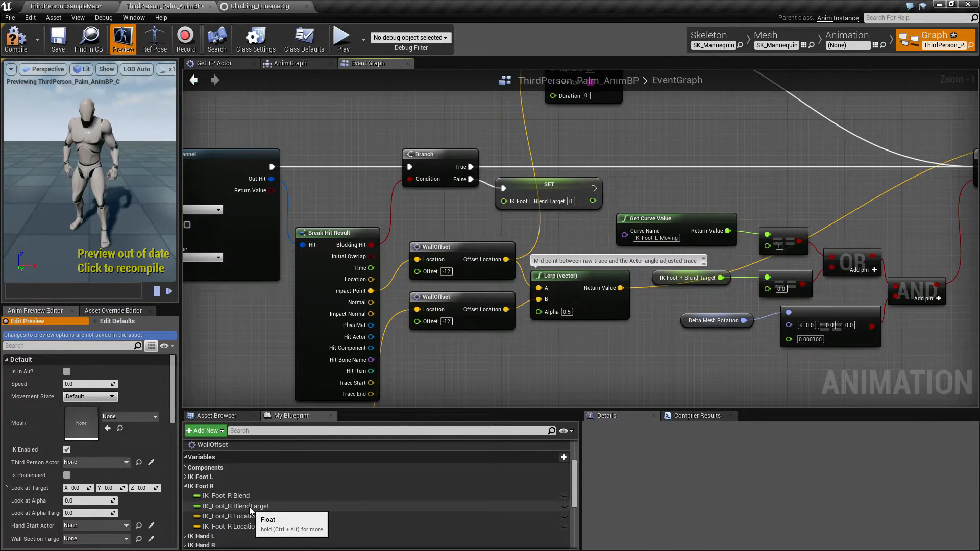
left_click(236, 505)
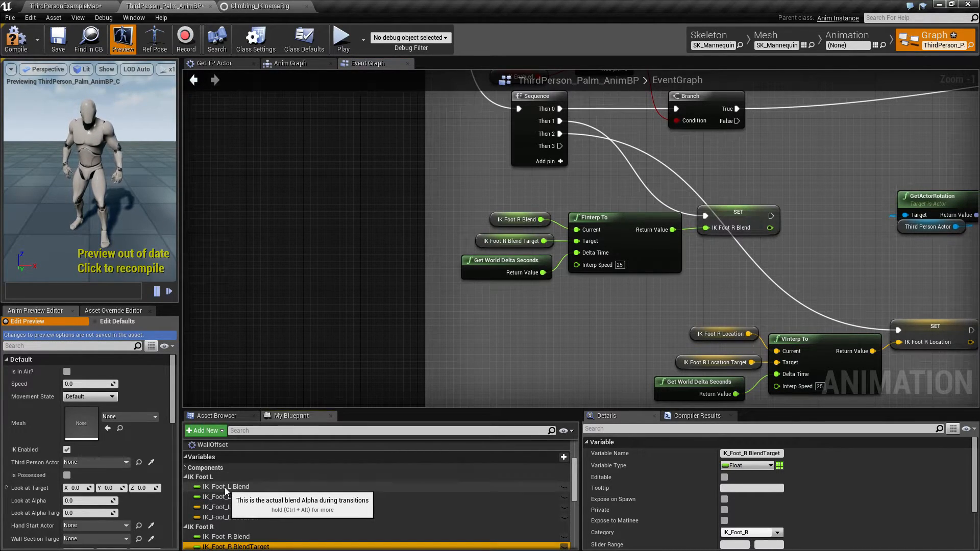
left_click(227, 486)
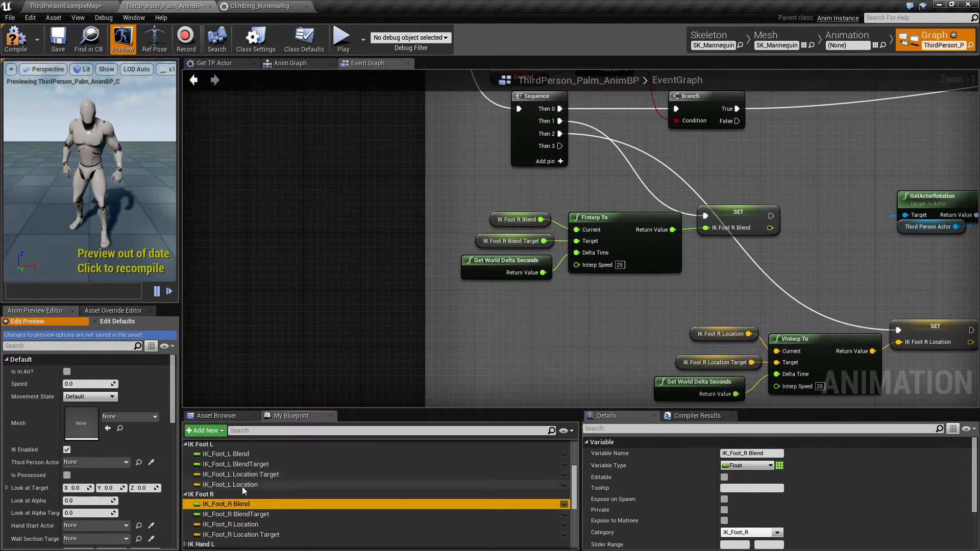
Feed IK_Foot_L Blend into the FInterp To Current pin and delete the old IK_Foot_R Blend getter
left_click(226, 453)
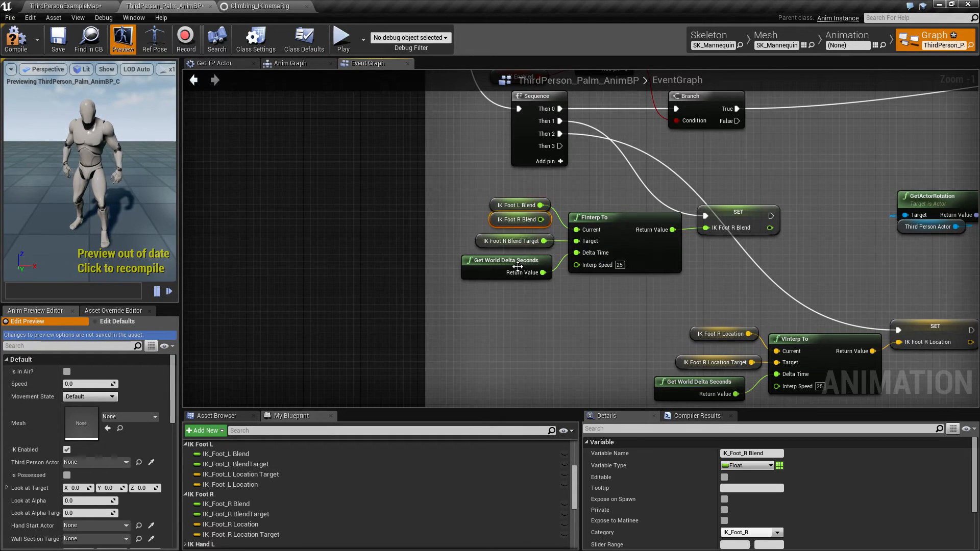
left_click(520, 220)
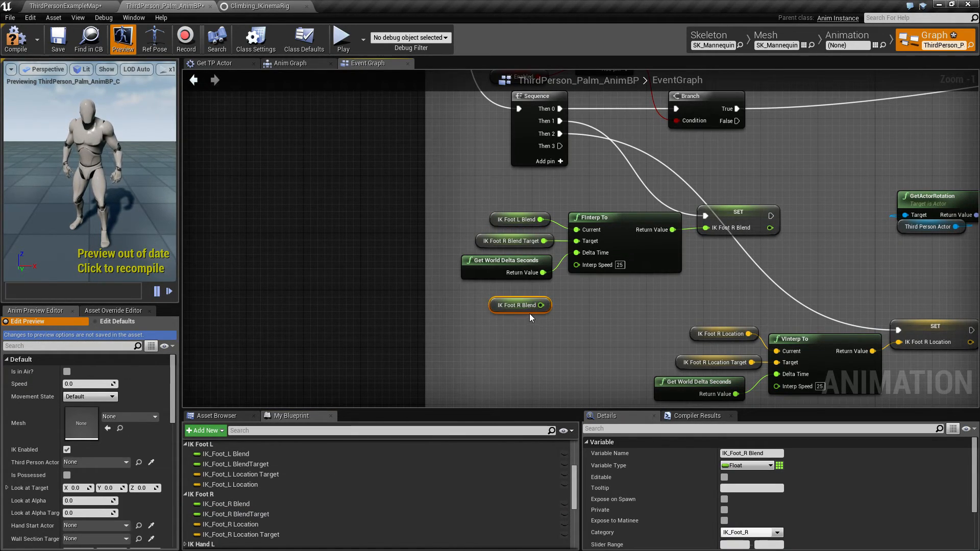
left_click(531, 330)
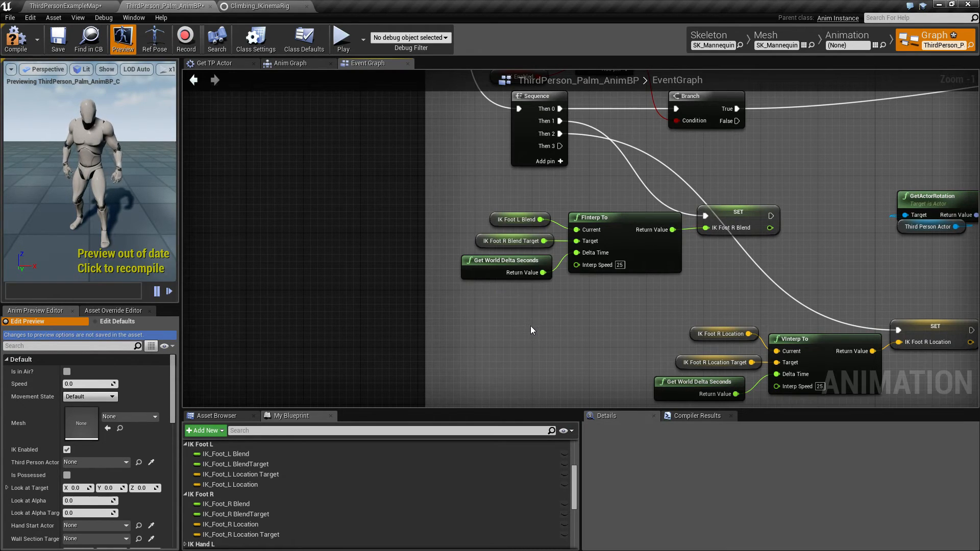